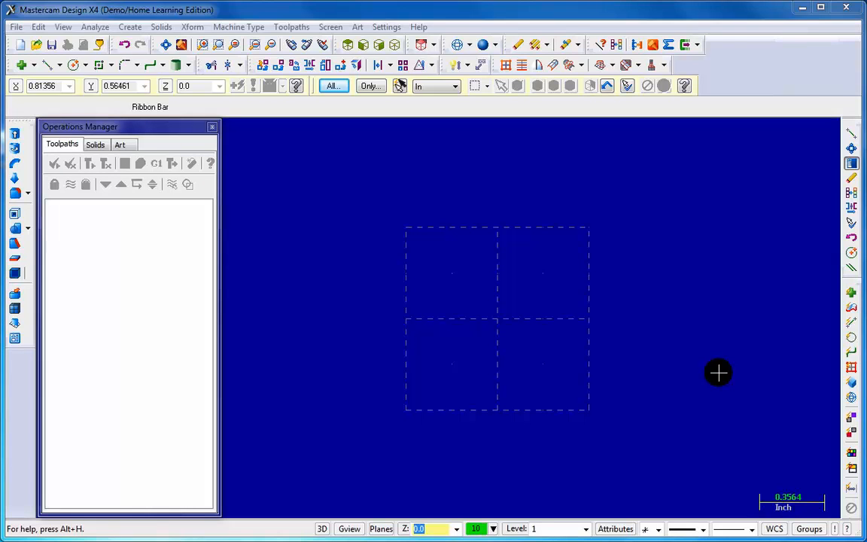
mouse_move(722, 359)
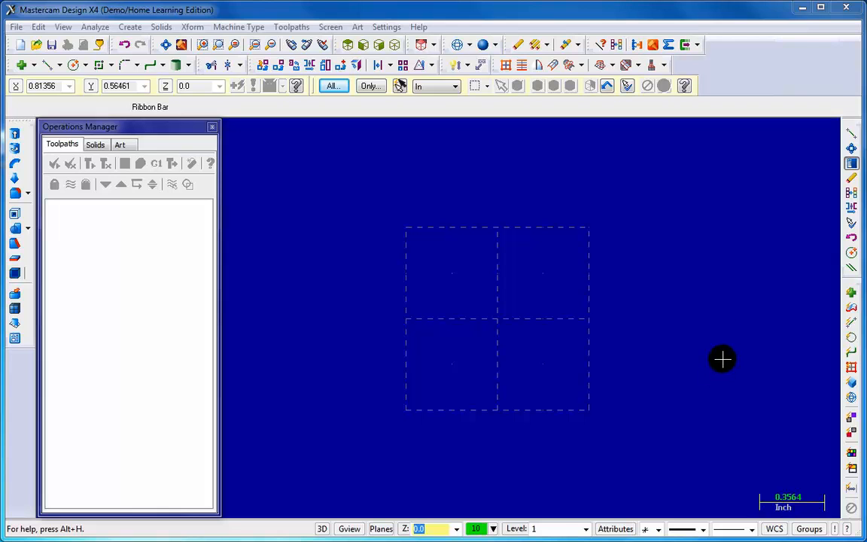
mouse_move(593, 158)
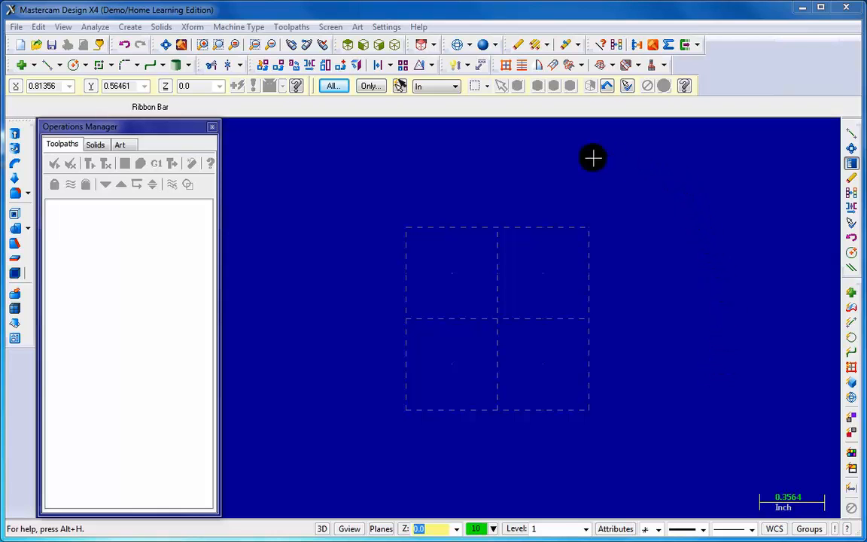
mouse_move(291, 272)
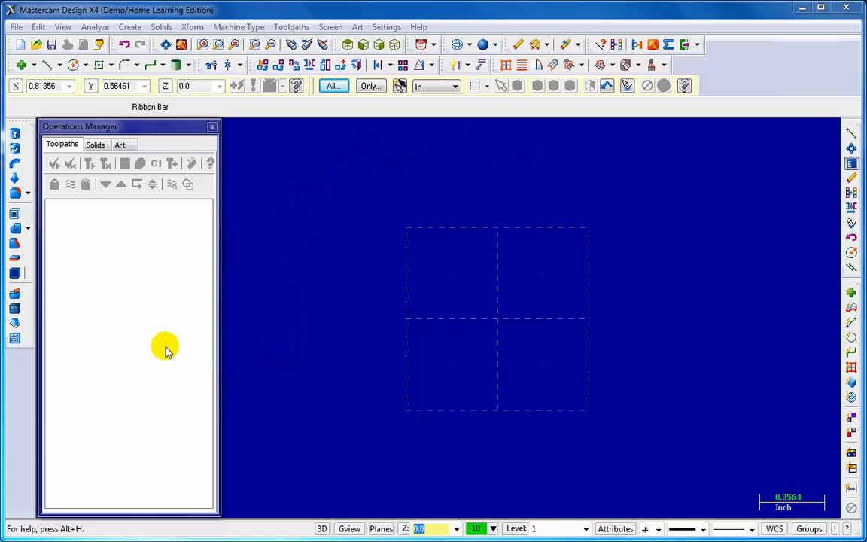
mouse_move(116, 282)
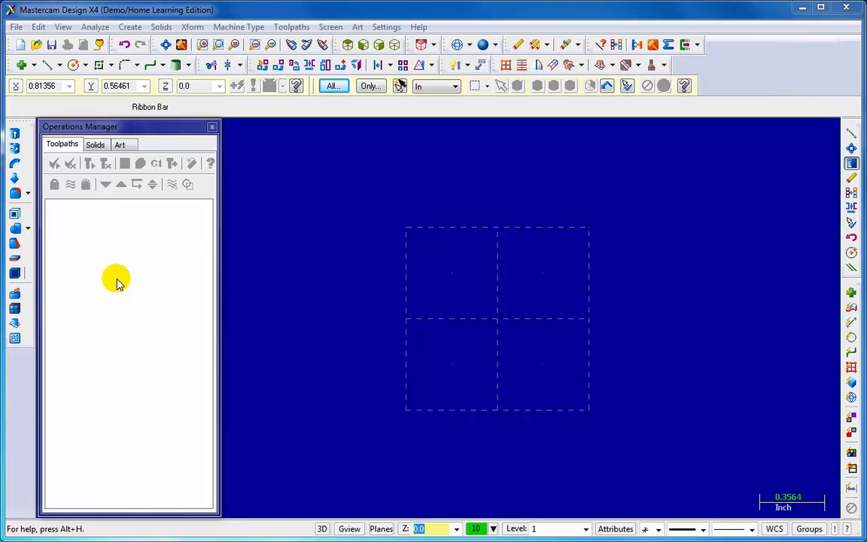
mouse_move(100, 265)
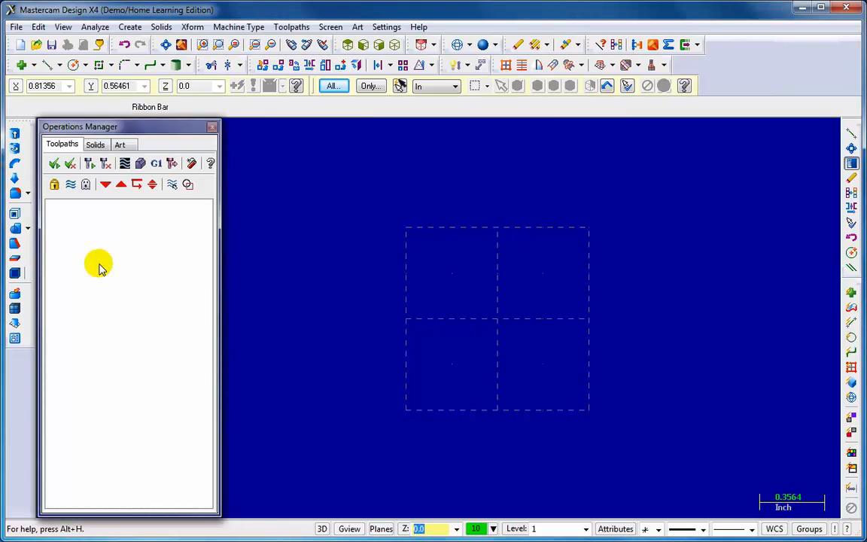
mouse_move(104, 249)
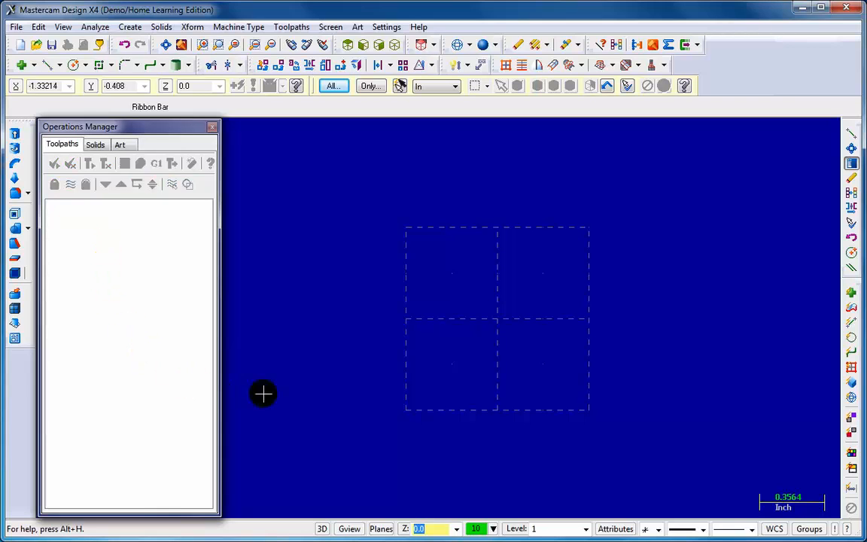
mouse_move(328, 173)
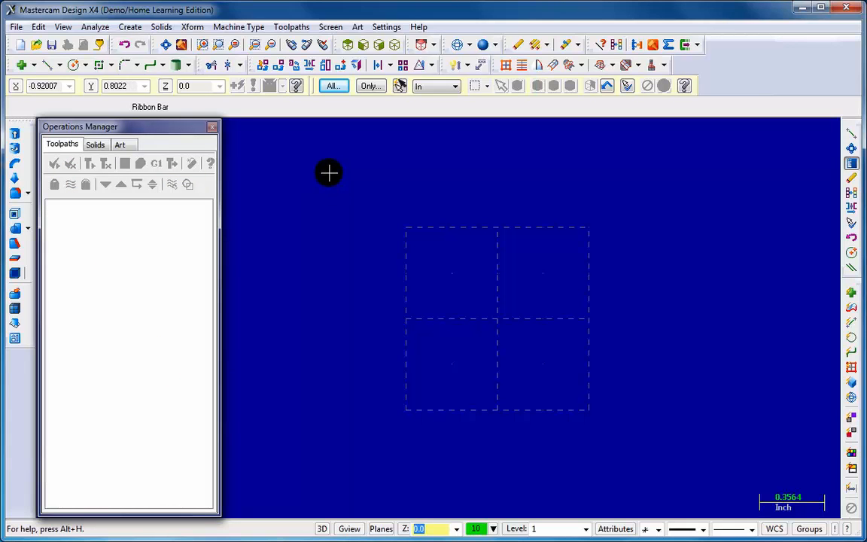
Activate the Create Line Endpoint tool from the Sketcher toolbar, ready to pick the first endpoint
right_click(328, 173)
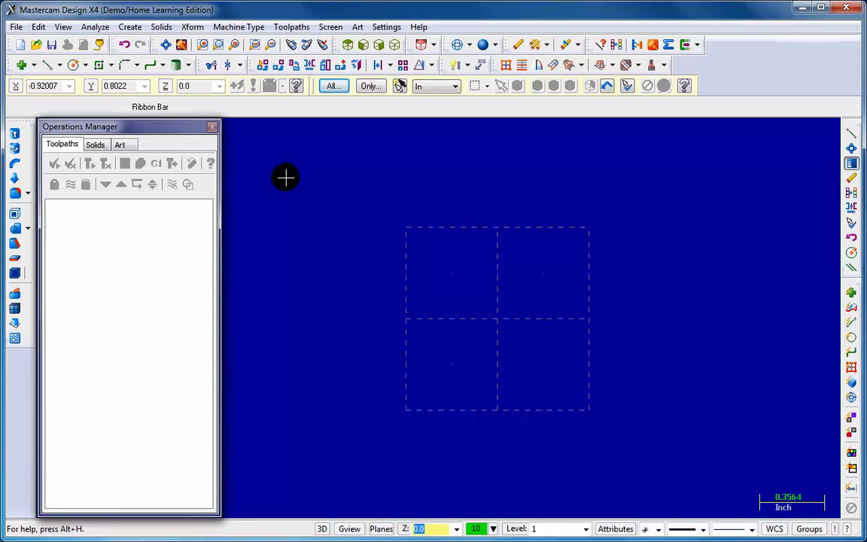
mouse_move(304, 176)
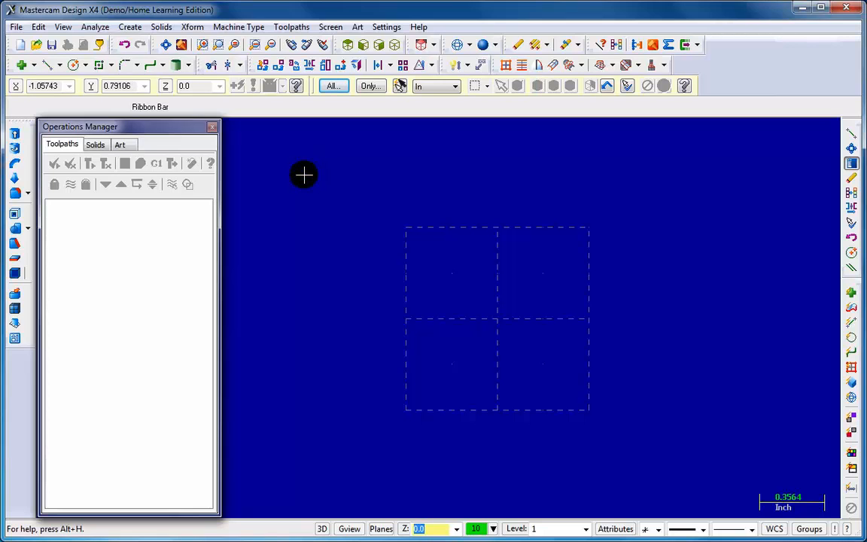
mouse_move(301, 185)
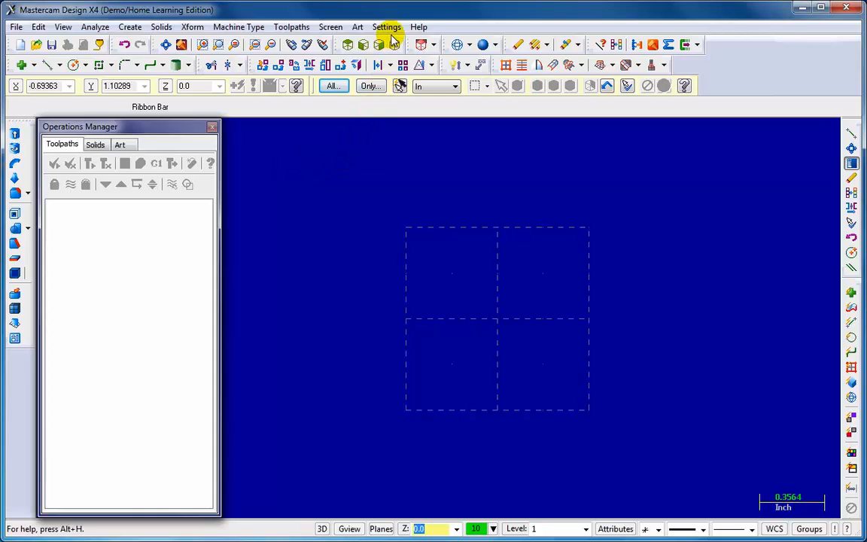
mouse_move(15, 27)
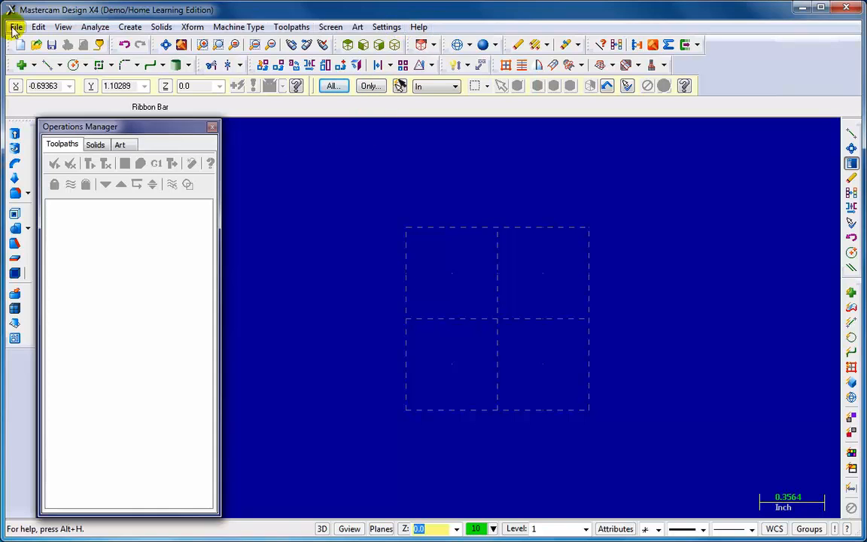
mouse_move(64, 26)
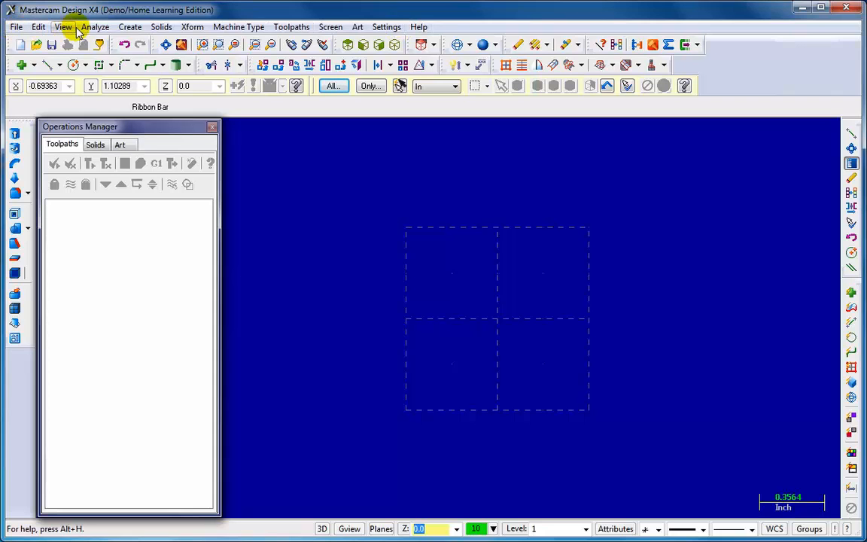
mouse_move(16, 27)
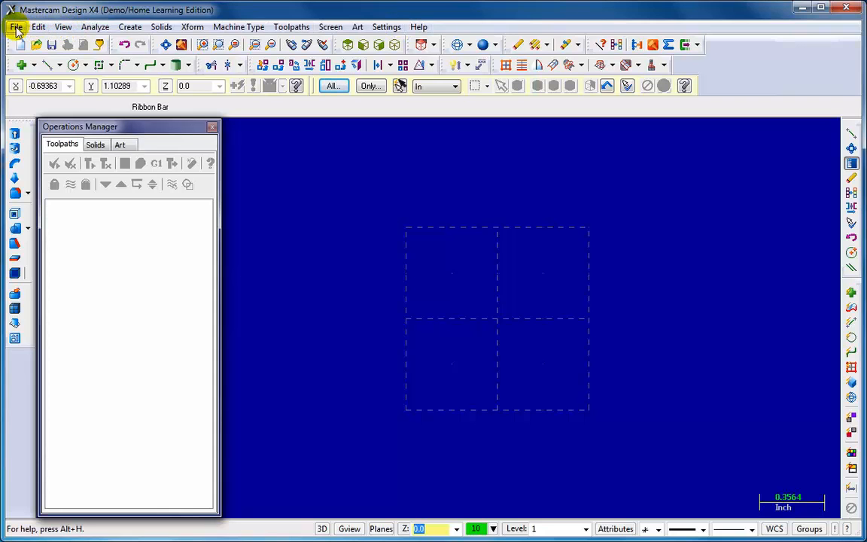
mouse_move(64, 27)
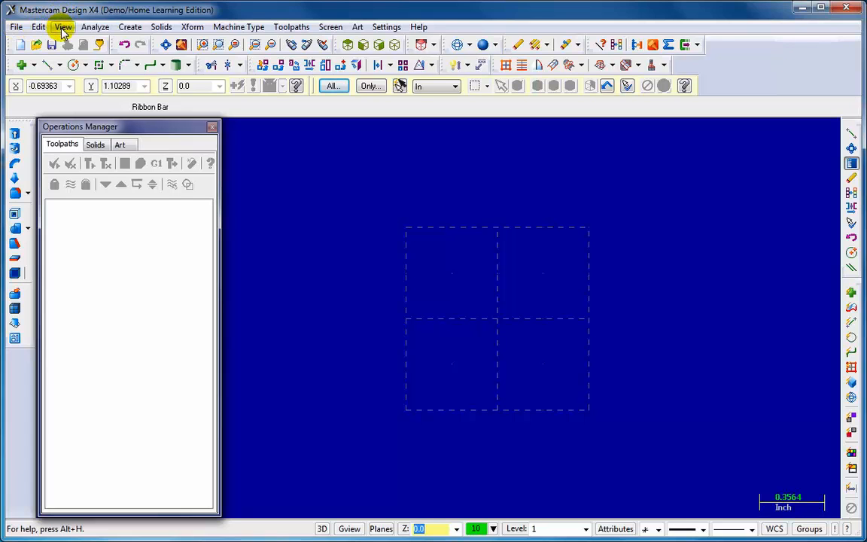
mouse_move(72, 47)
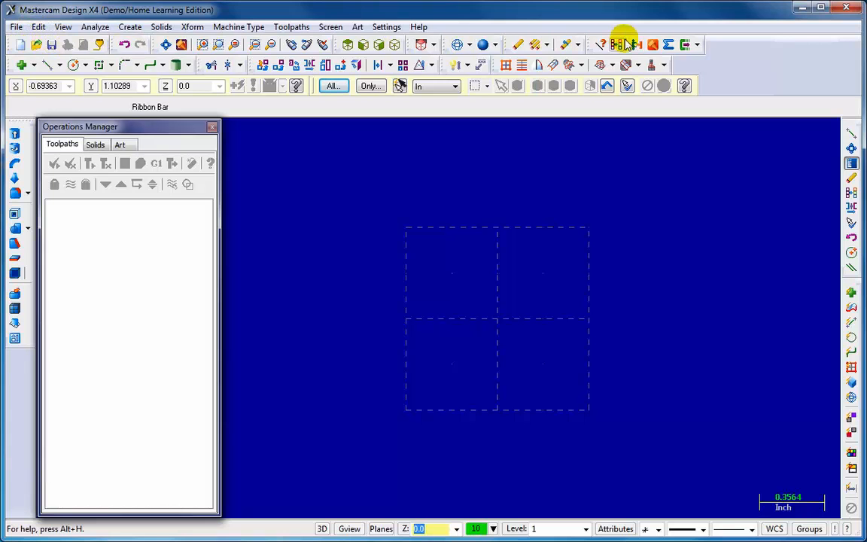
mouse_move(339, 75)
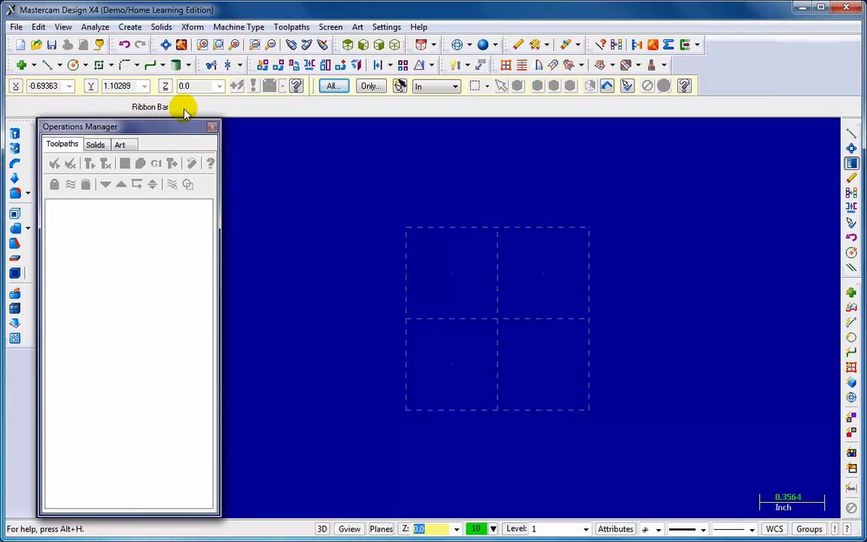
mouse_move(118, 113)
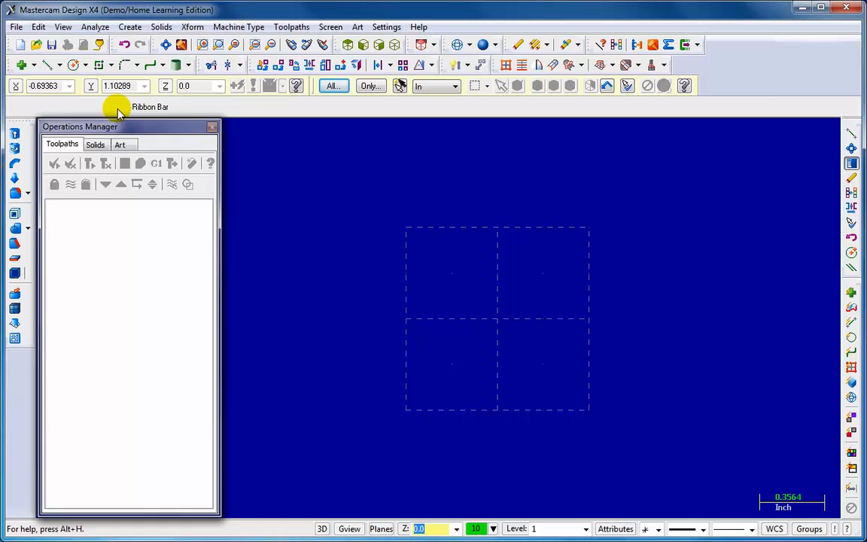
mouse_move(68, 133)
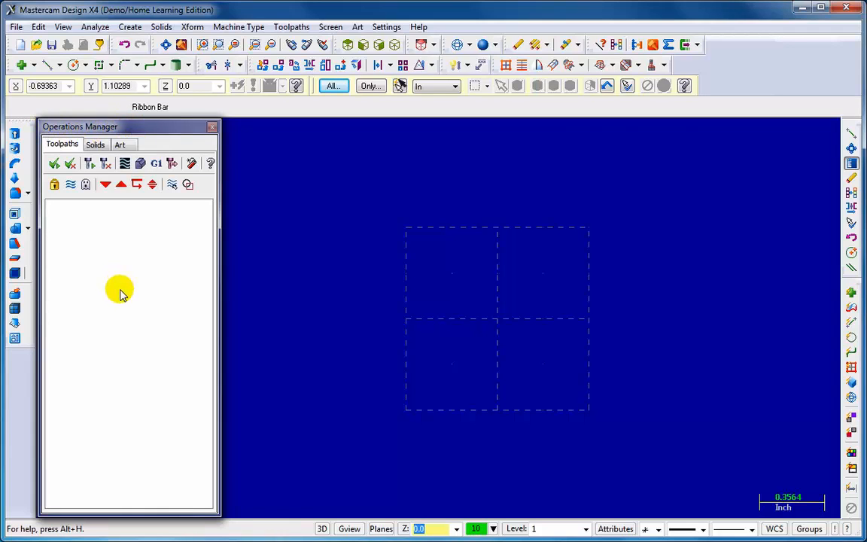
mouse_move(80, 241)
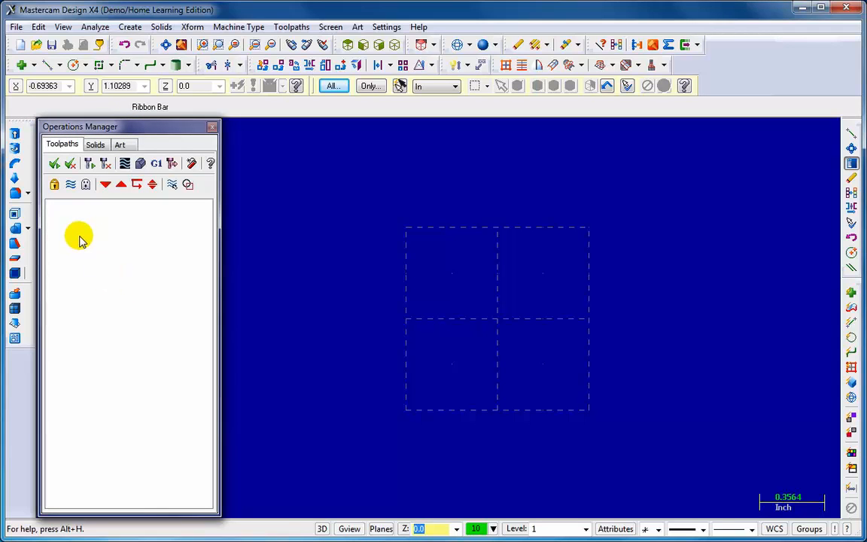
mouse_move(64, 224)
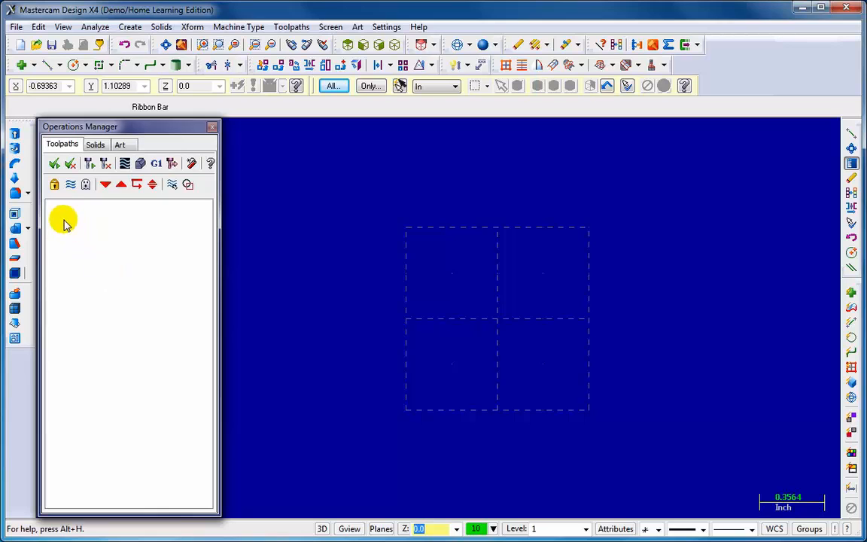
mouse_move(64, 228)
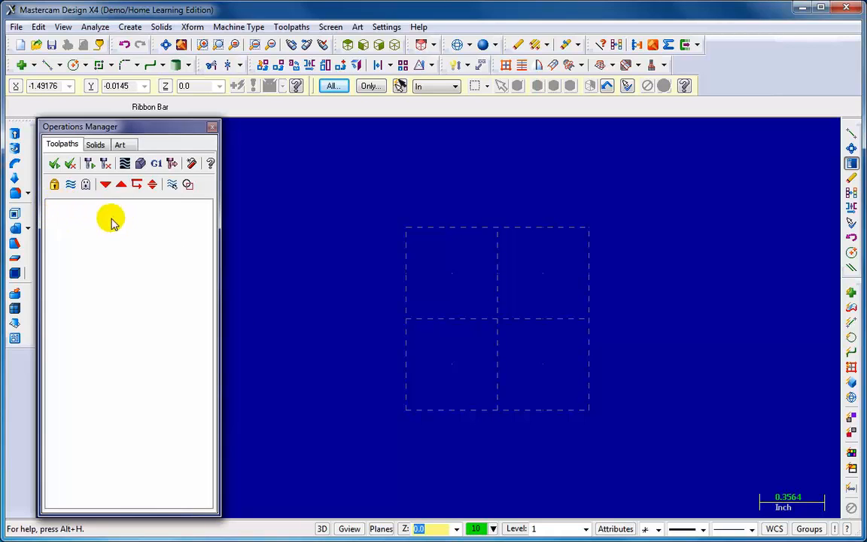
mouse_move(98, 213)
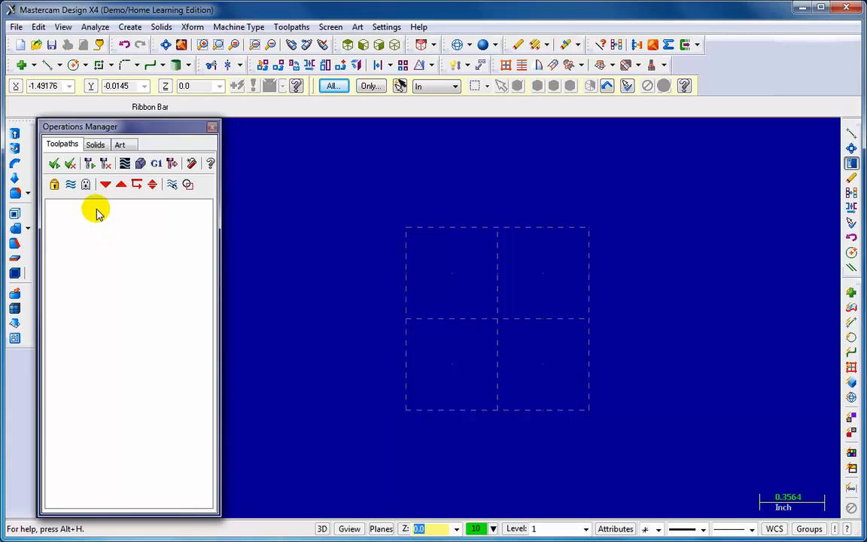
mouse_move(89, 437)
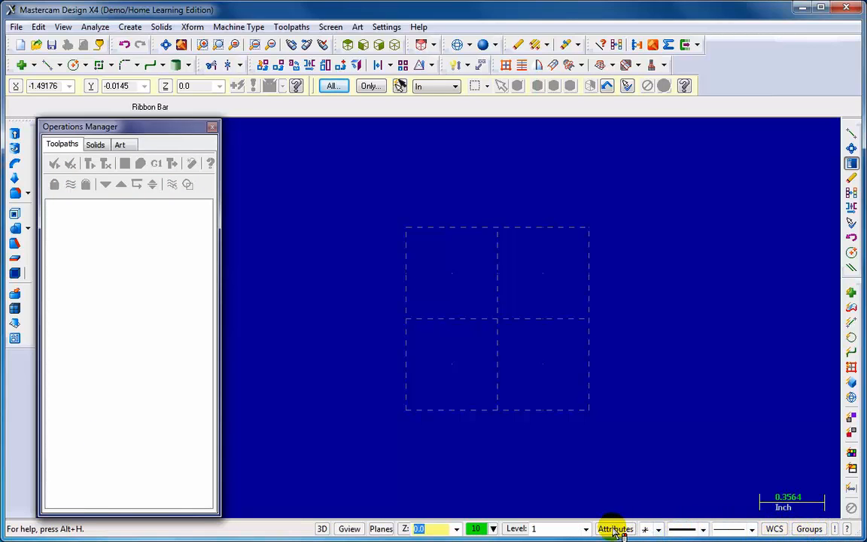
mouse_move(561, 530)
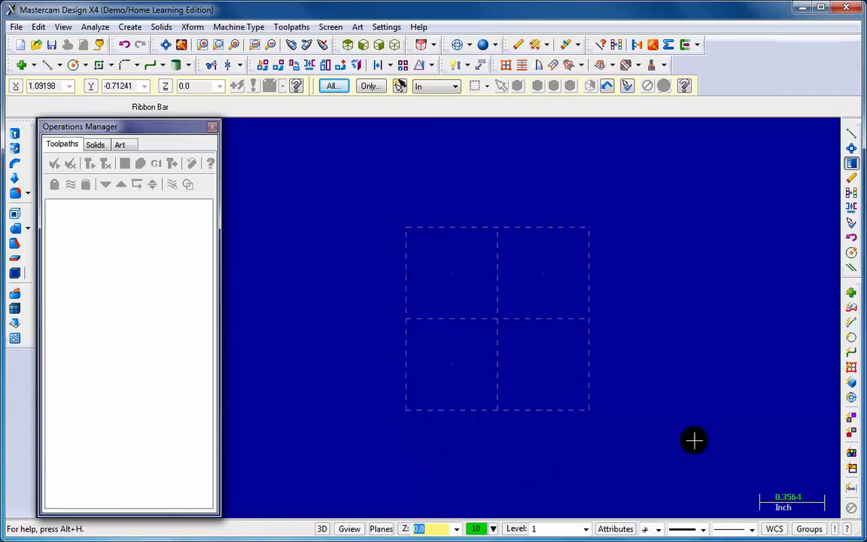
mouse_move(325, 213)
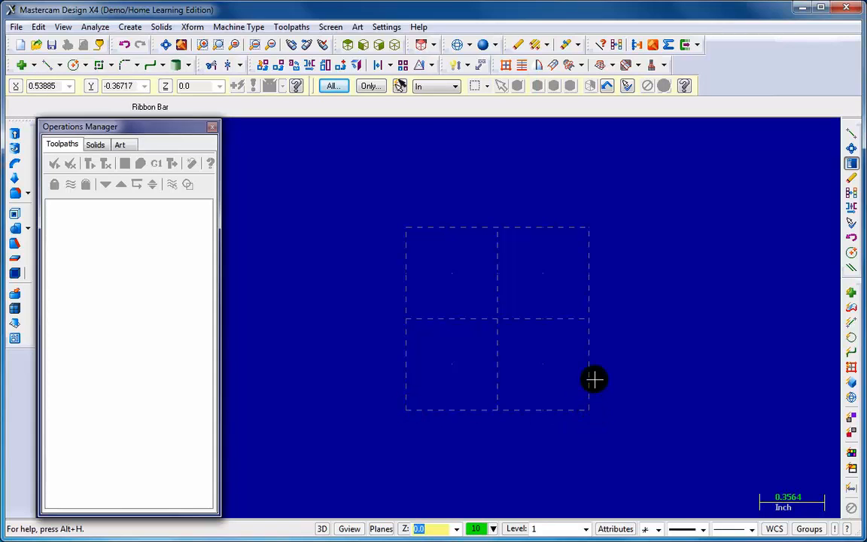
mouse_move(489, 222)
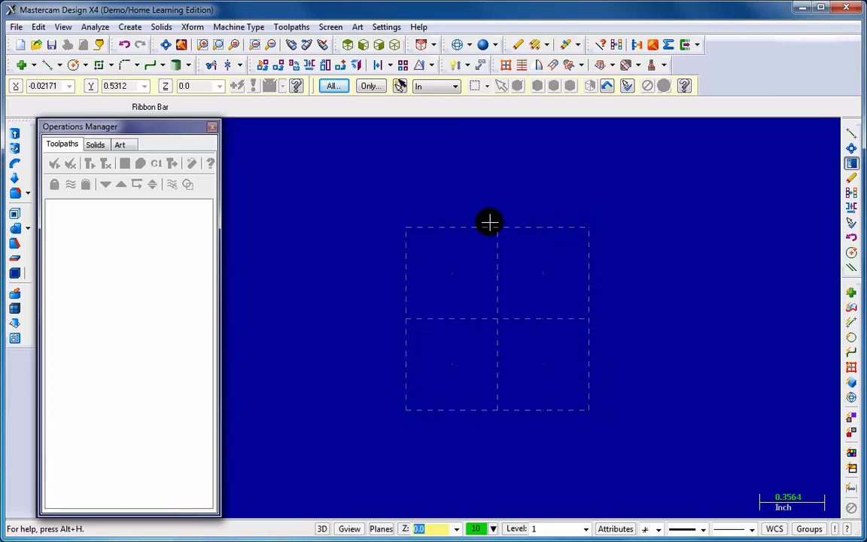
mouse_move(502, 396)
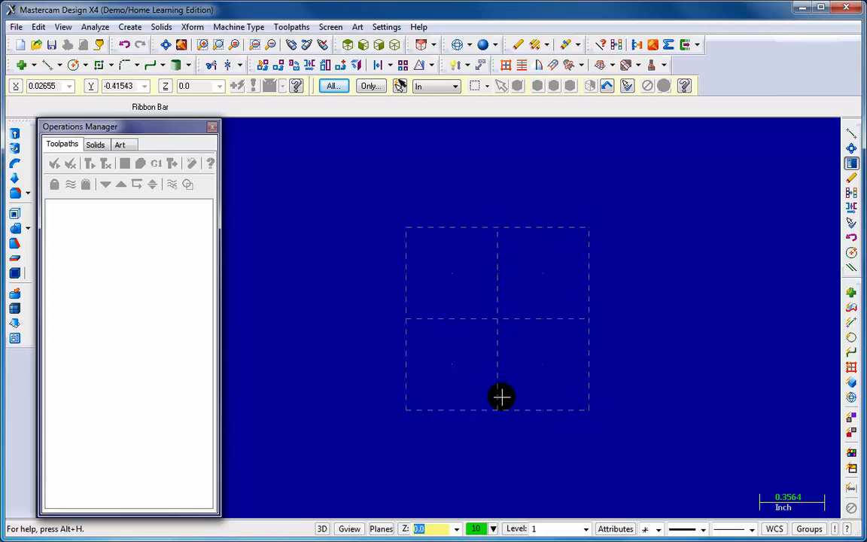
mouse_move(401, 317)
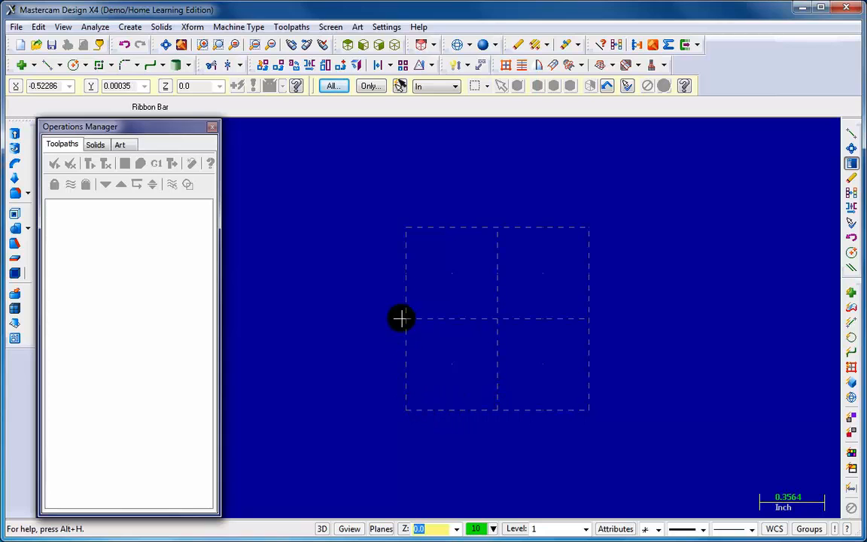
mouse_move(498, 318)
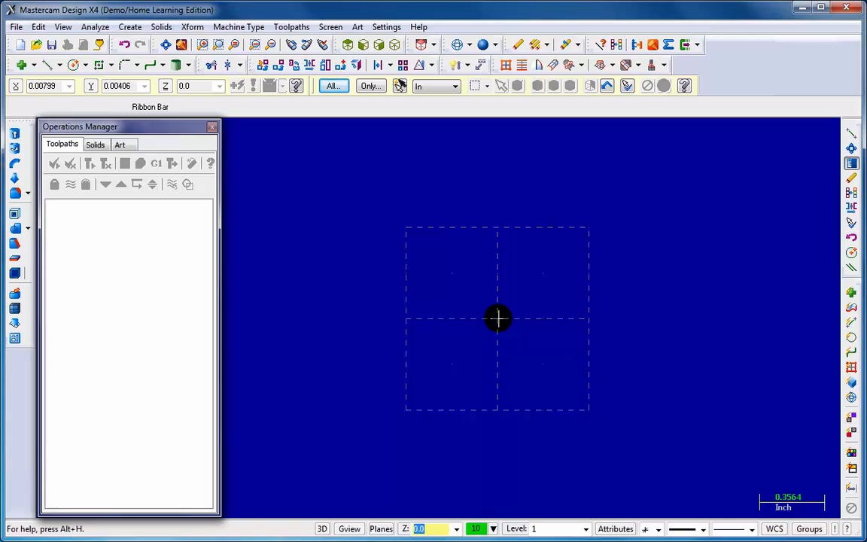
mouse_move(623, 409)
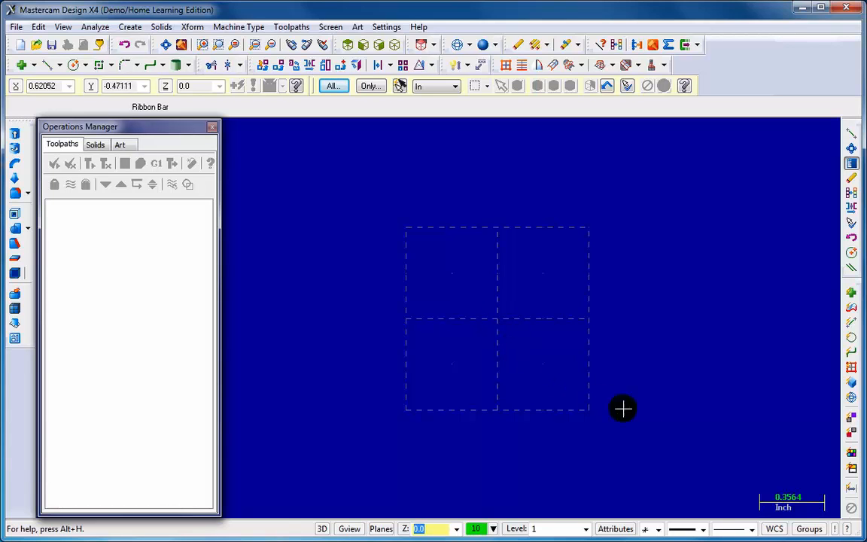
mouse_move(851, 338)
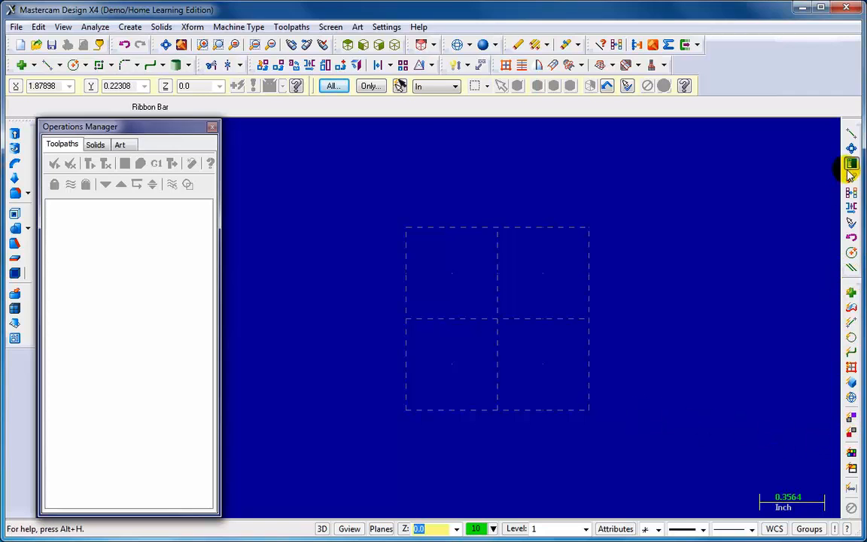
mouse_move(852, 435)
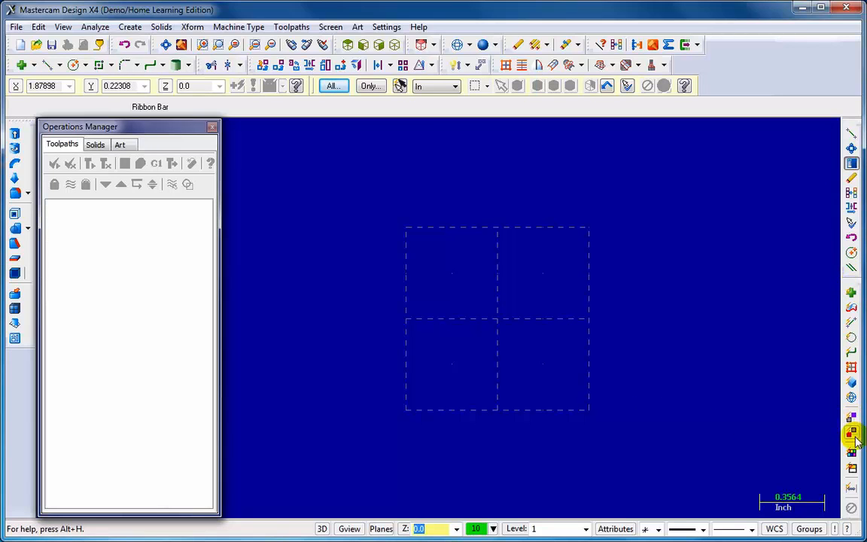
mouse_move(851, 308)
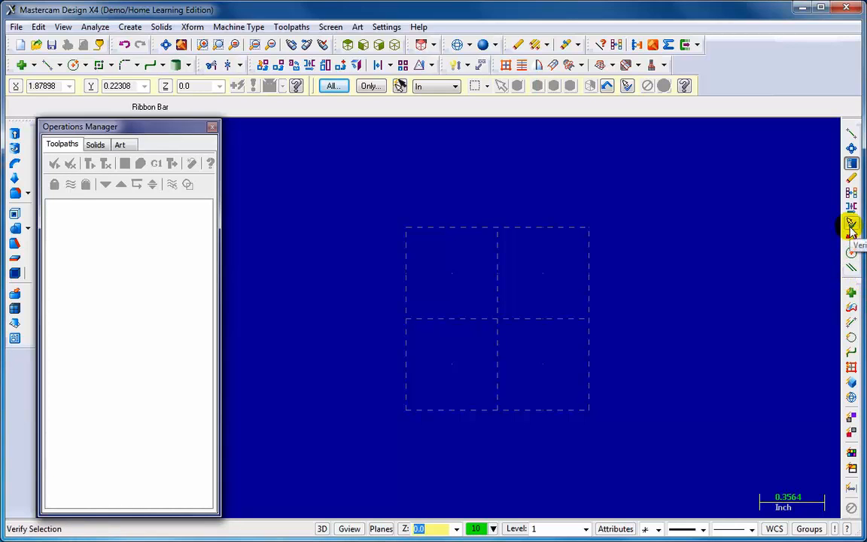
mouse_move(851, 183)
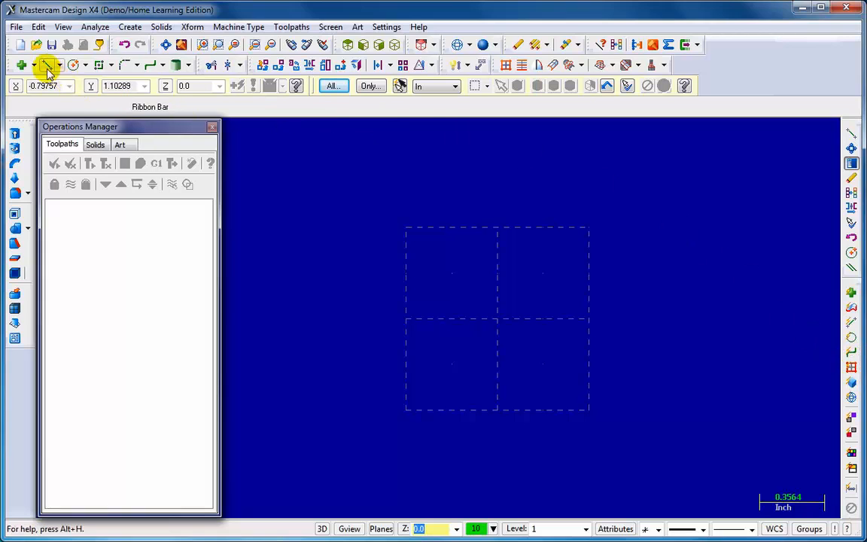
left_click(45, 65)
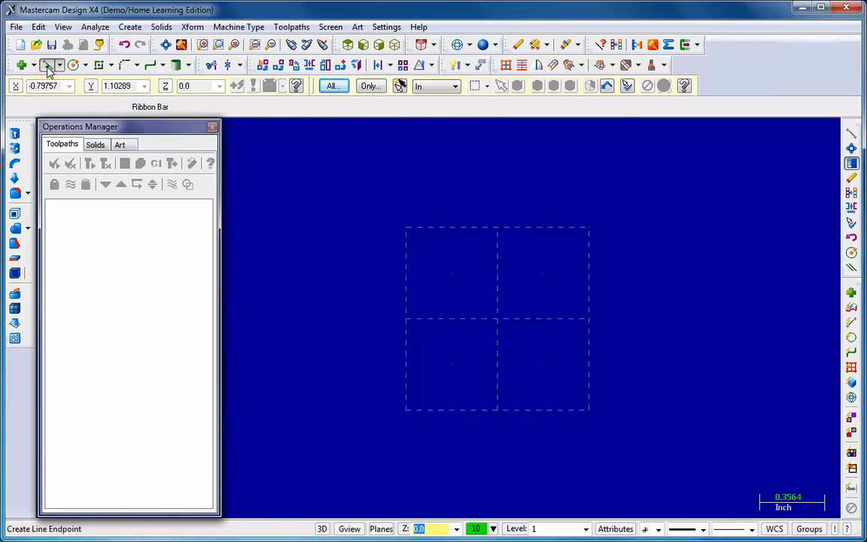
left_click(47, 65)
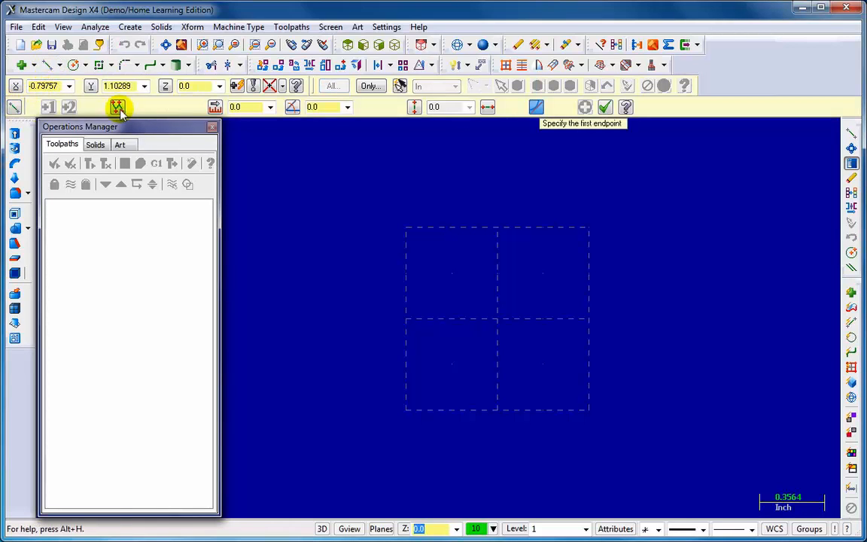